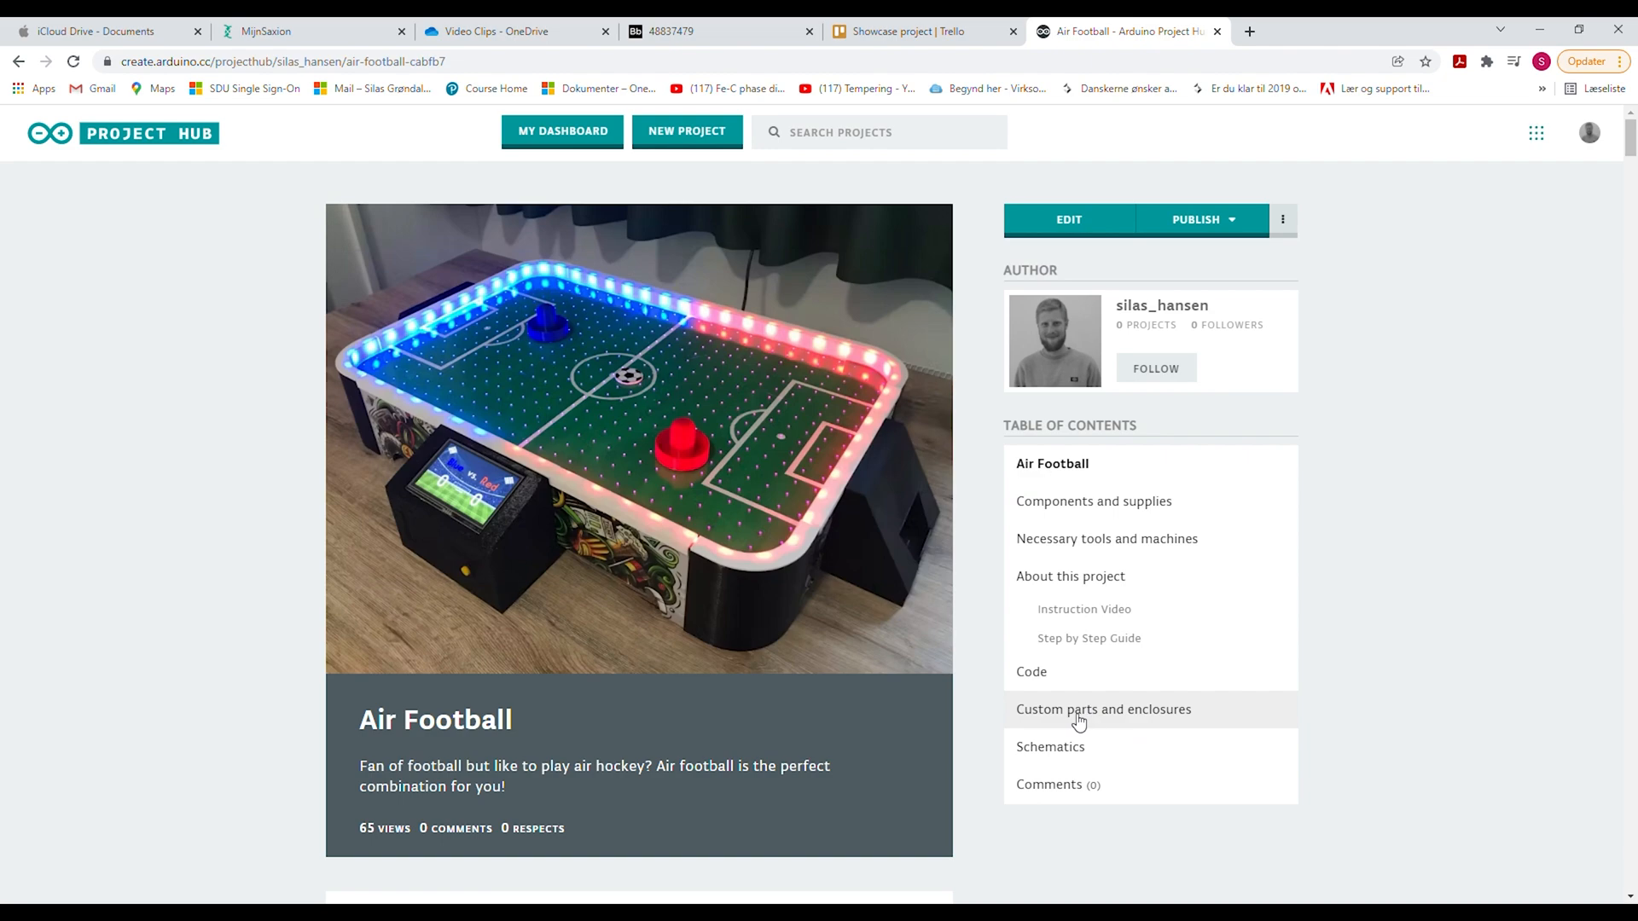
Step: From the custom parts section, download the STL, SVG and Nextion setup zip files
{"action": "left_click", "coordinate": [1104, 709]}
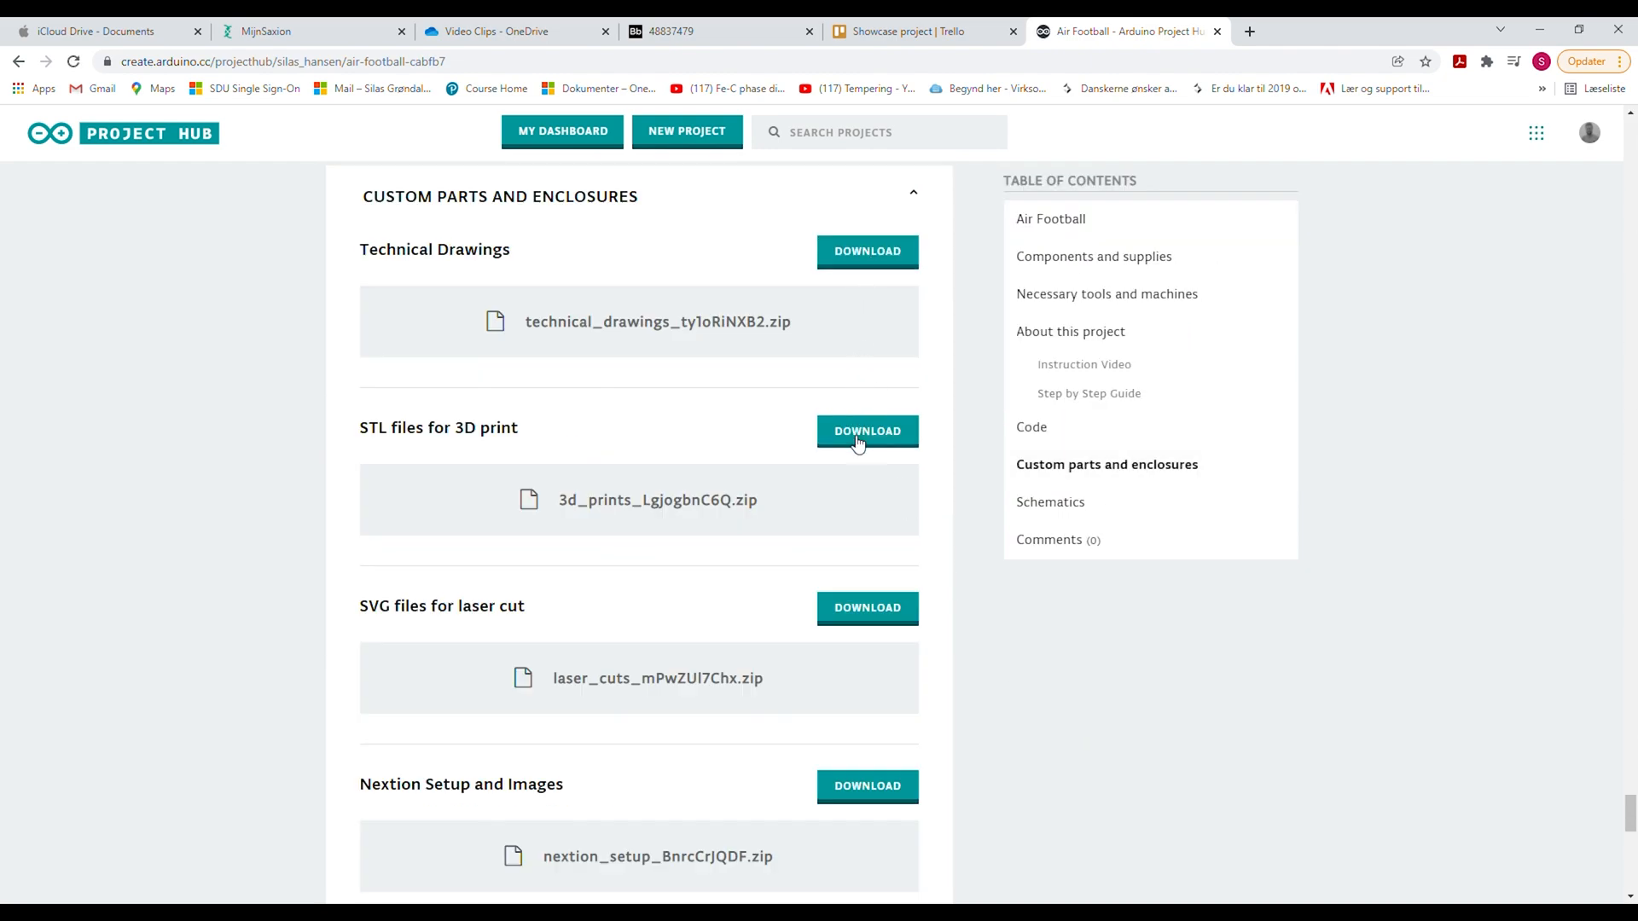
{"action": "left_click", "coordinate": [866, 609]}
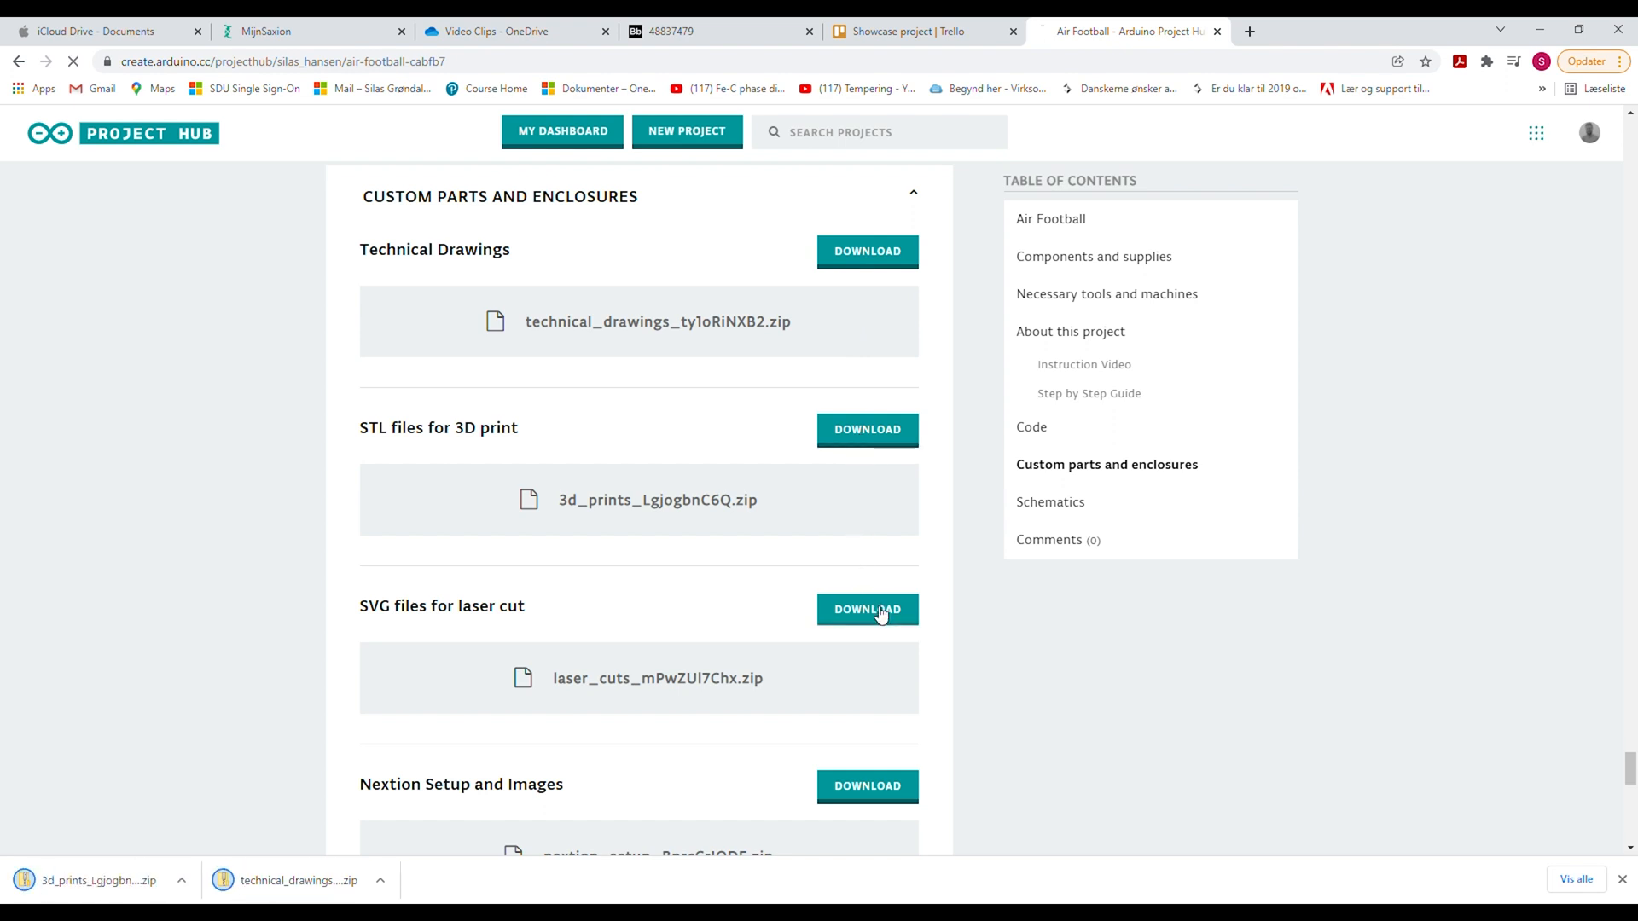
{"action": "left_click", "coordinate": [867, 609]}
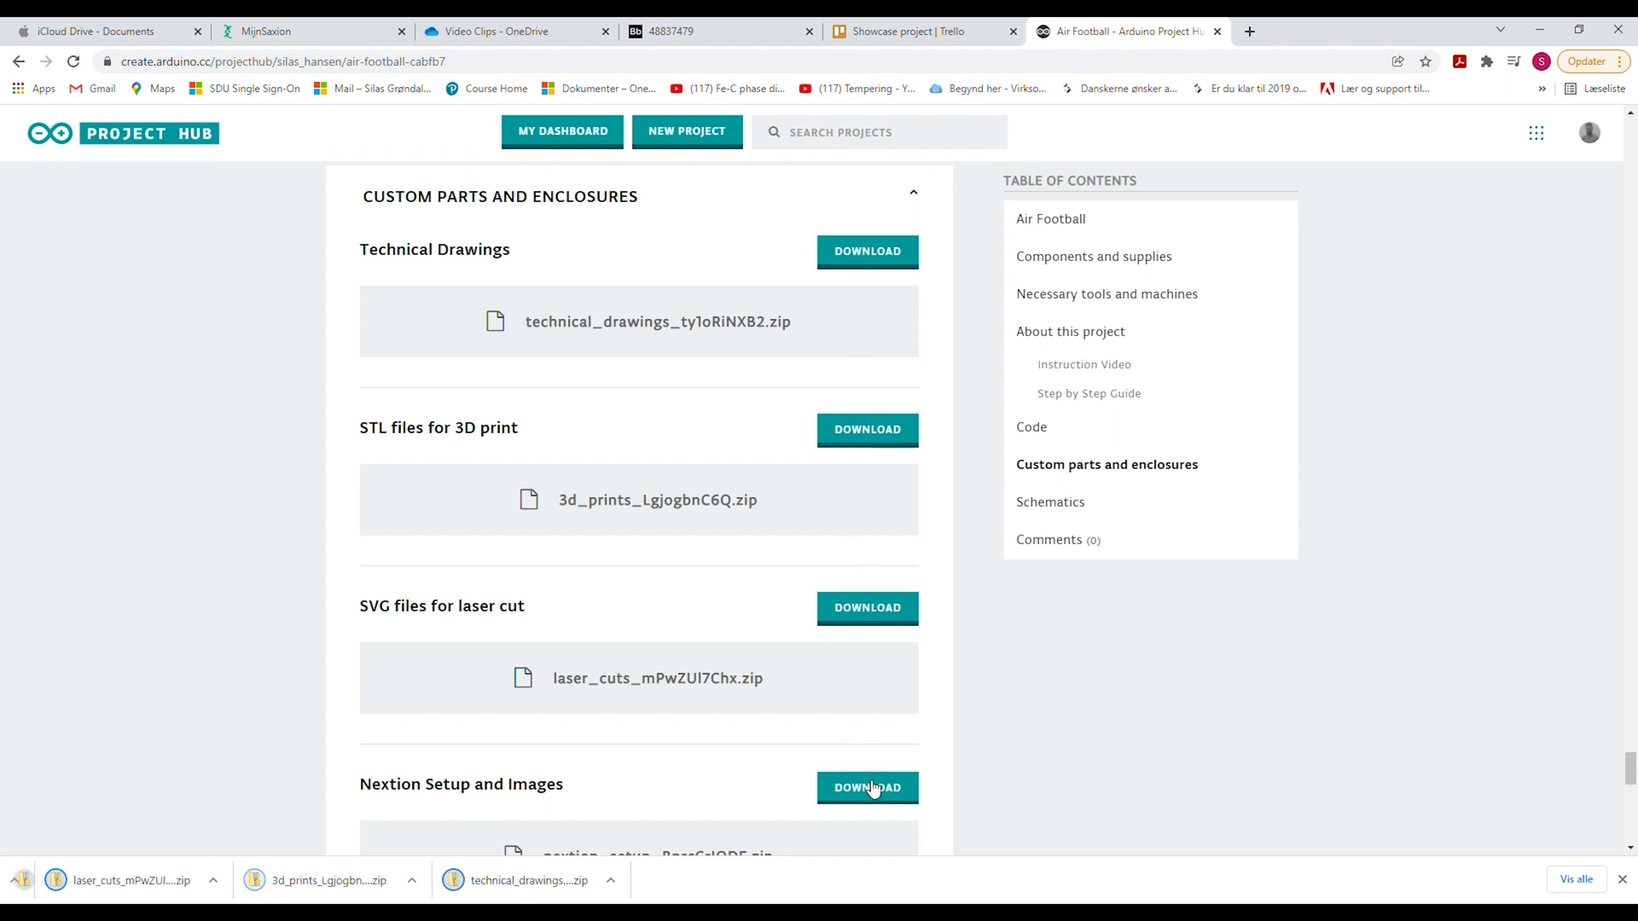
{"action": "left_click", "coordinate": [867, 786]}
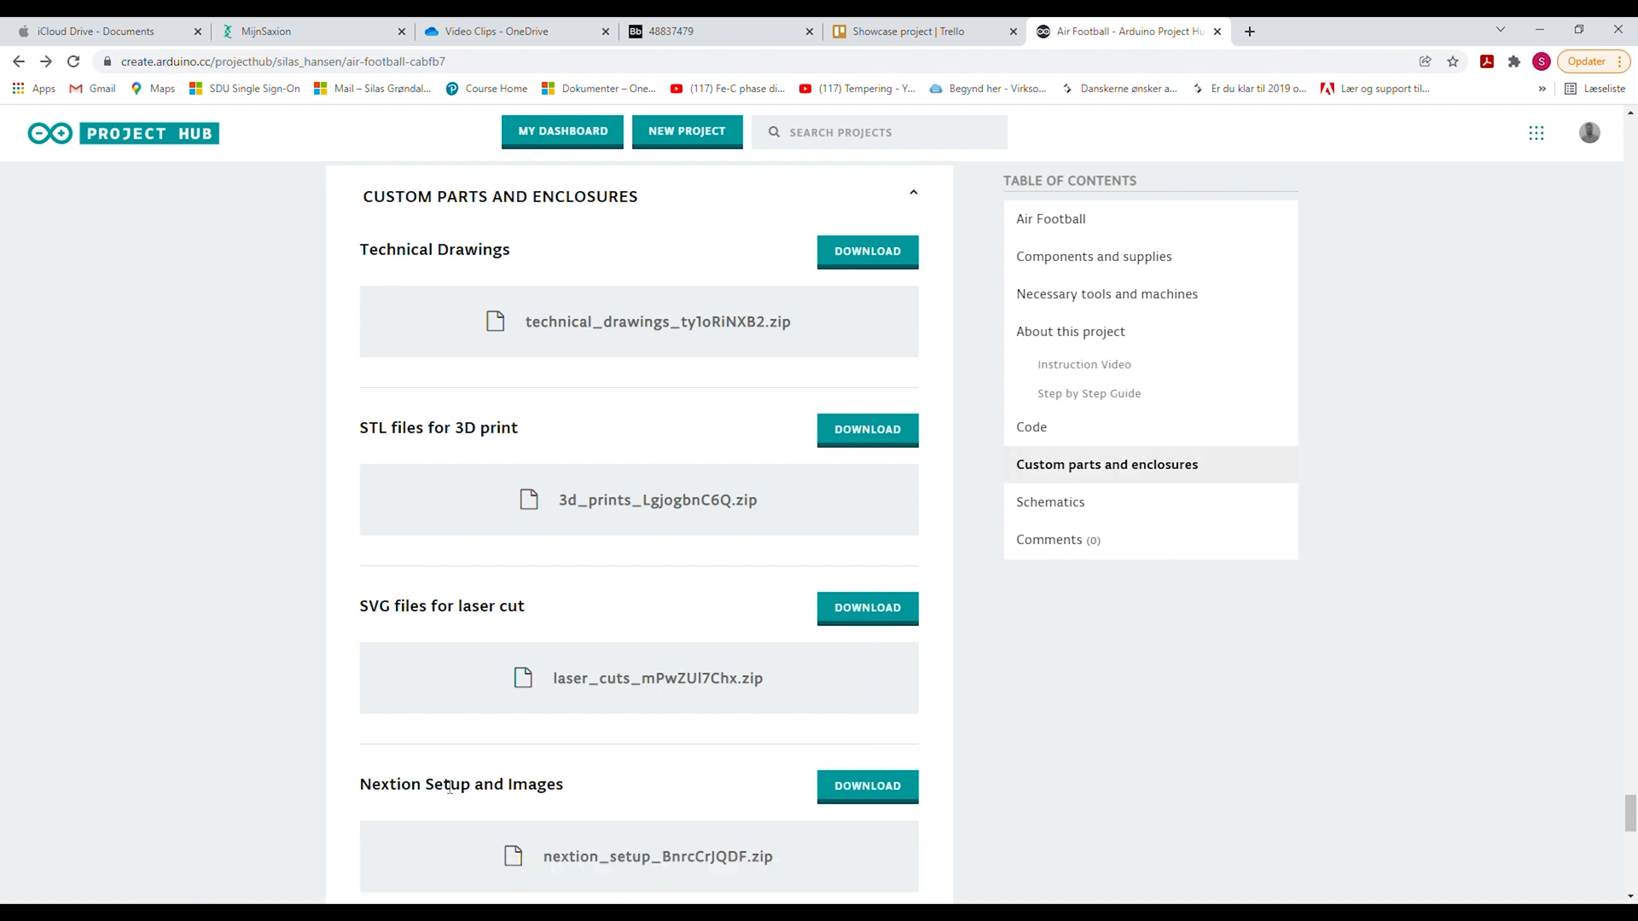
Step: Follow the step-by-step guide's nextion.tech link to the Nextion Editor download page
{"action": "left_click", "coordinate": [1090, 392]}
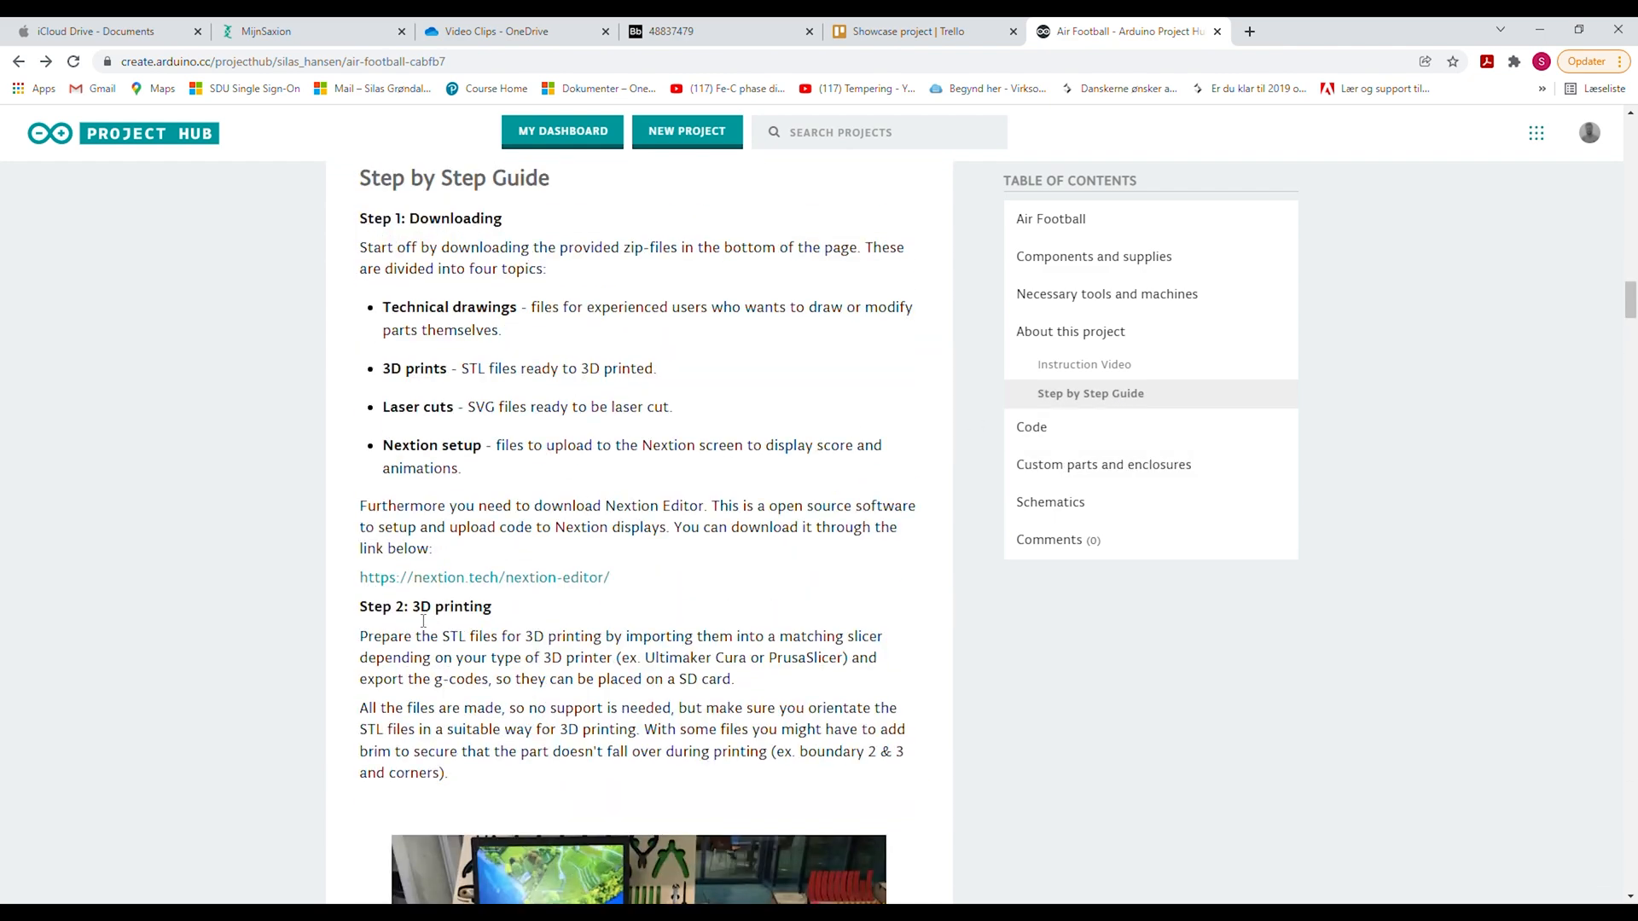
{"action": "left_click", "coordinate": [482, 577]}
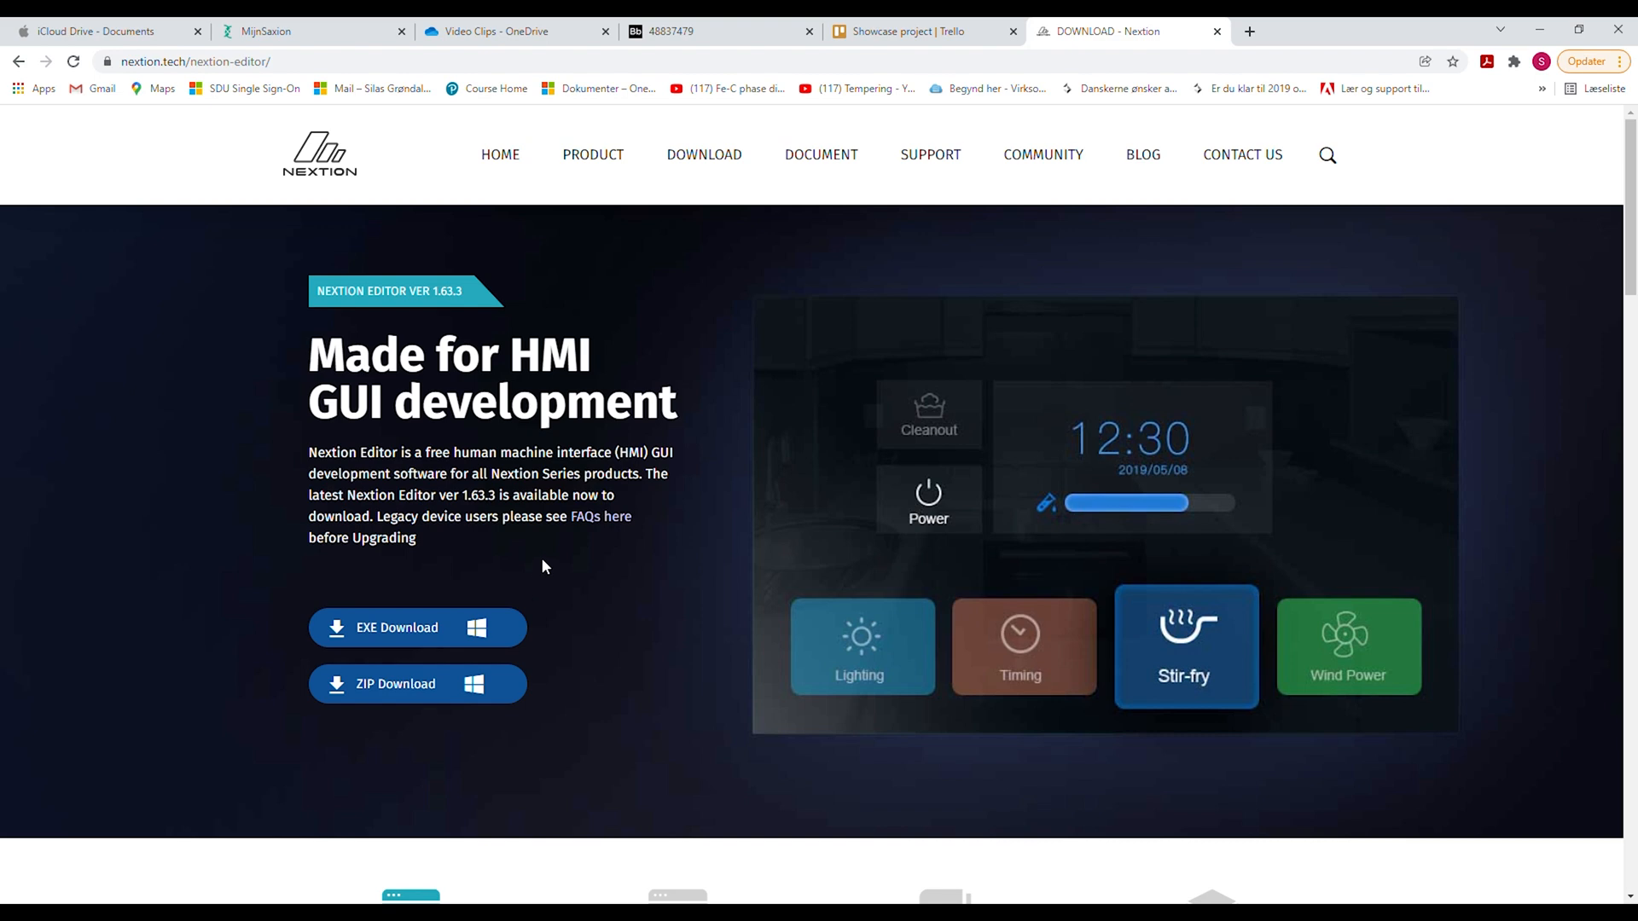
{"action": "scroll", "scroll_direction": "down", "scroll_amount": 3}
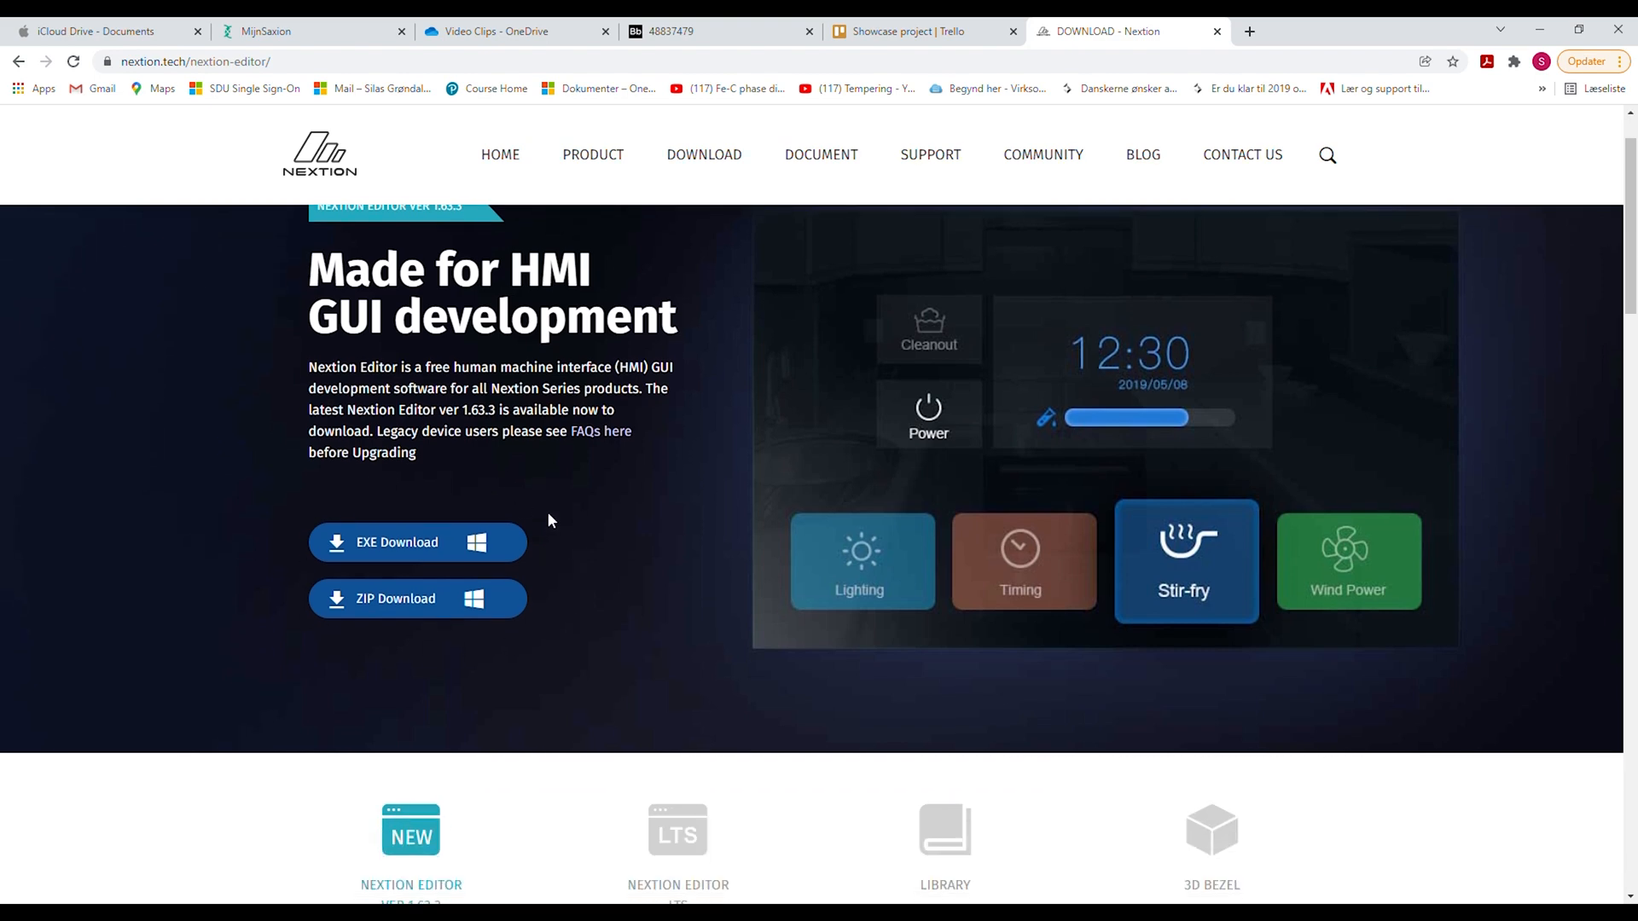
{"action": "mouse_move", "coordinate": [1555, 131]}
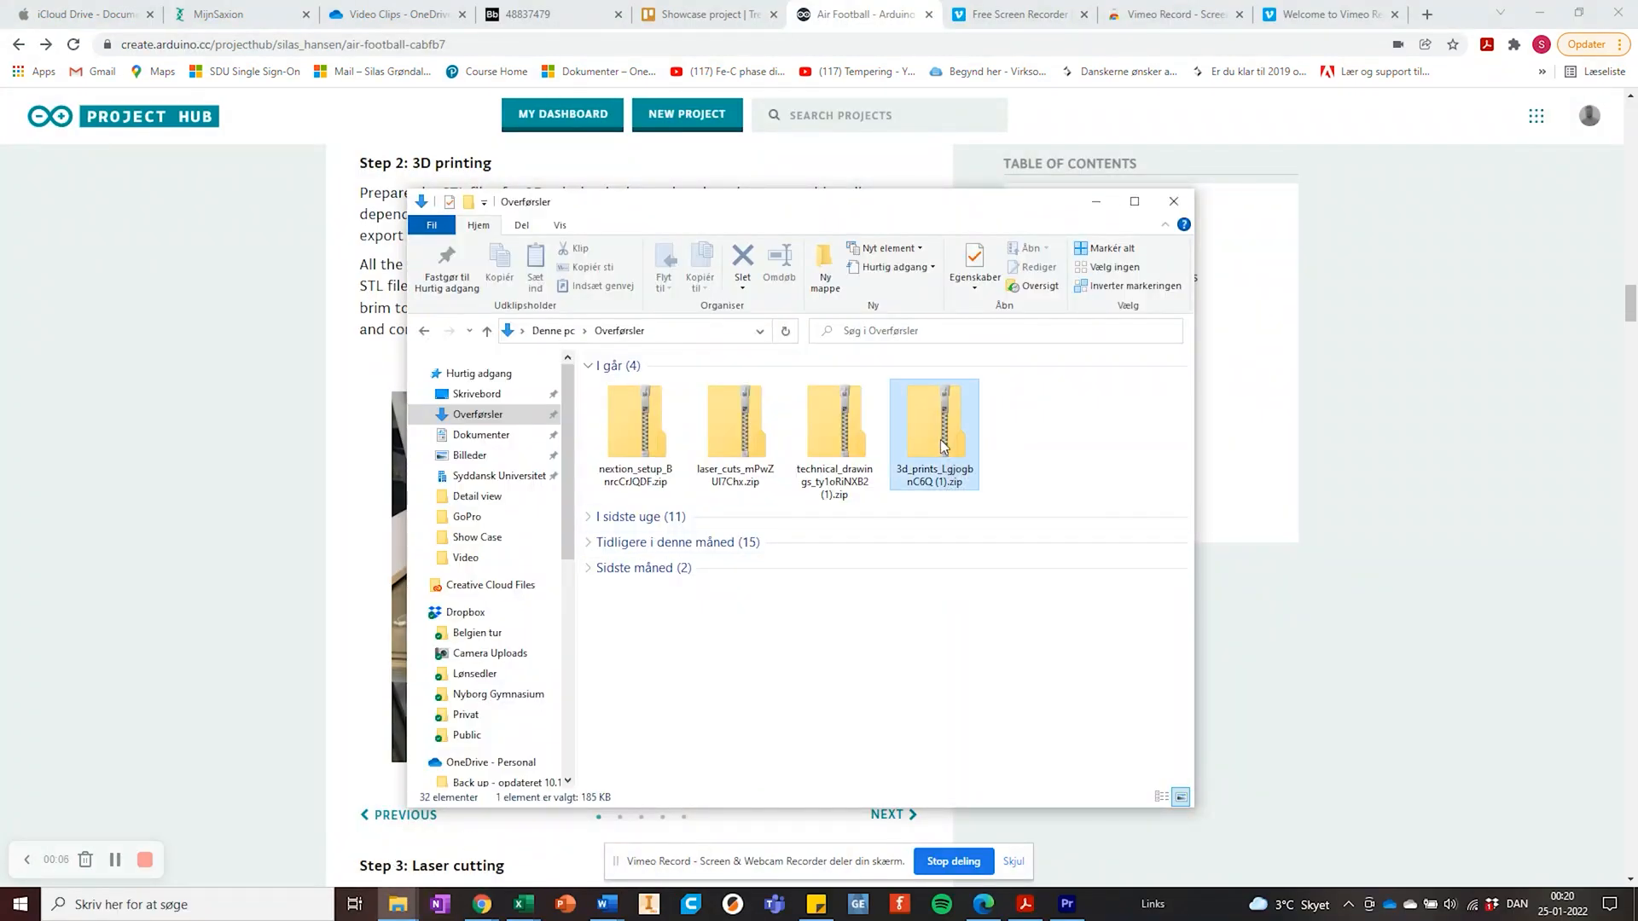
Step: Extract the 3D prints zip into its suggested folder in Downloads
{"action": "double_click", "coordinate": [933, 418]}
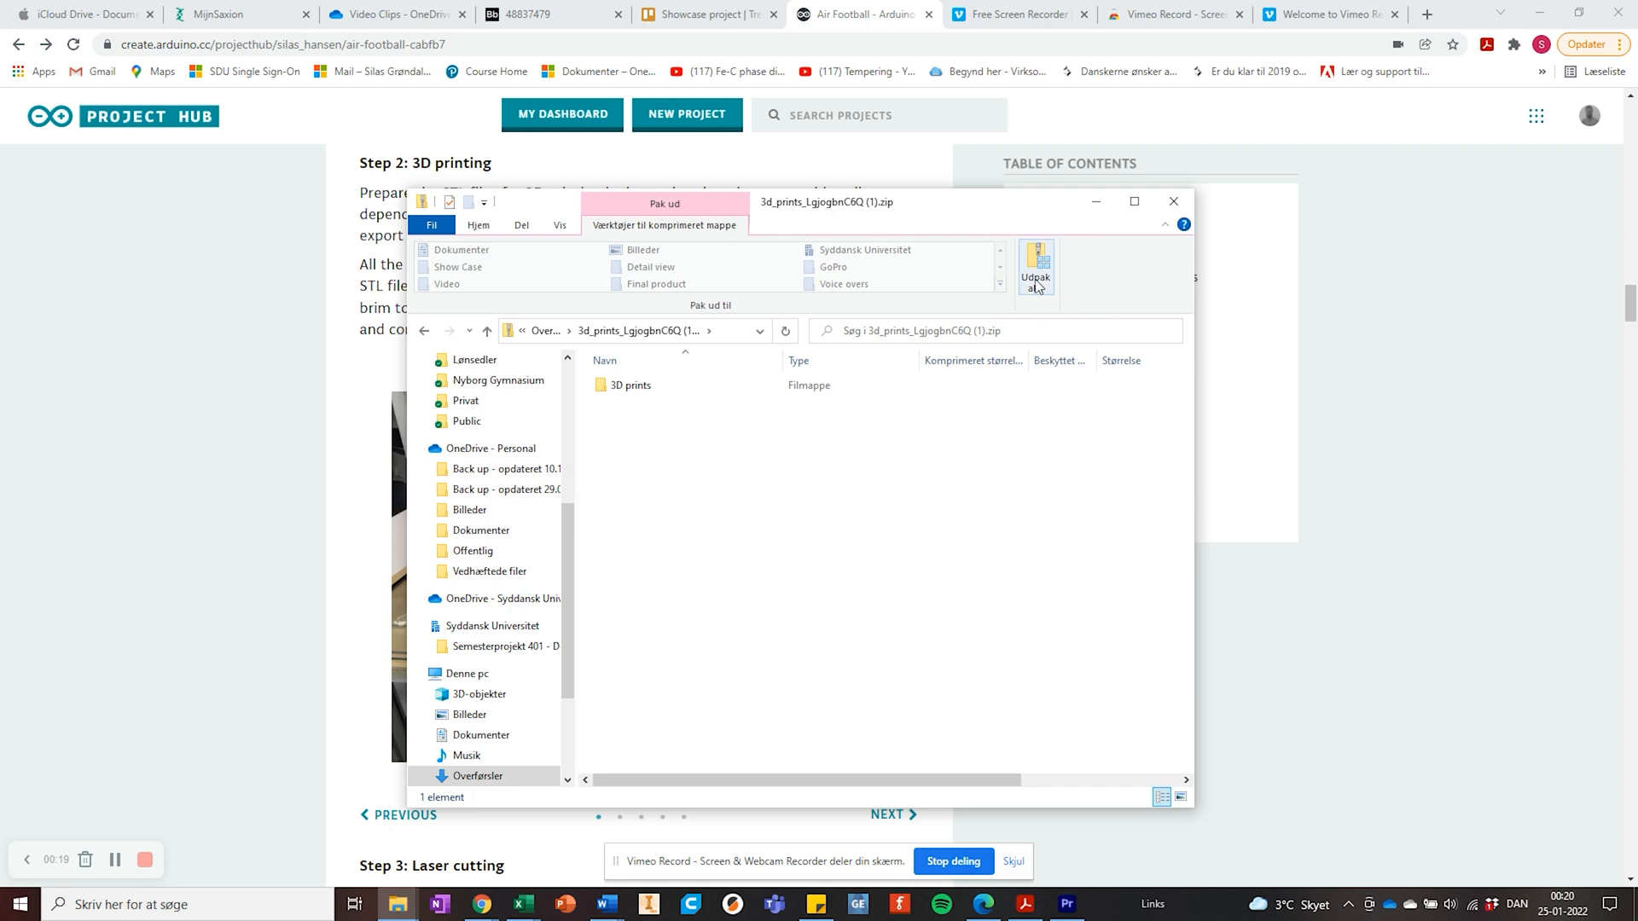
{"action": "left_click", "coordinate": [1034, 266]}
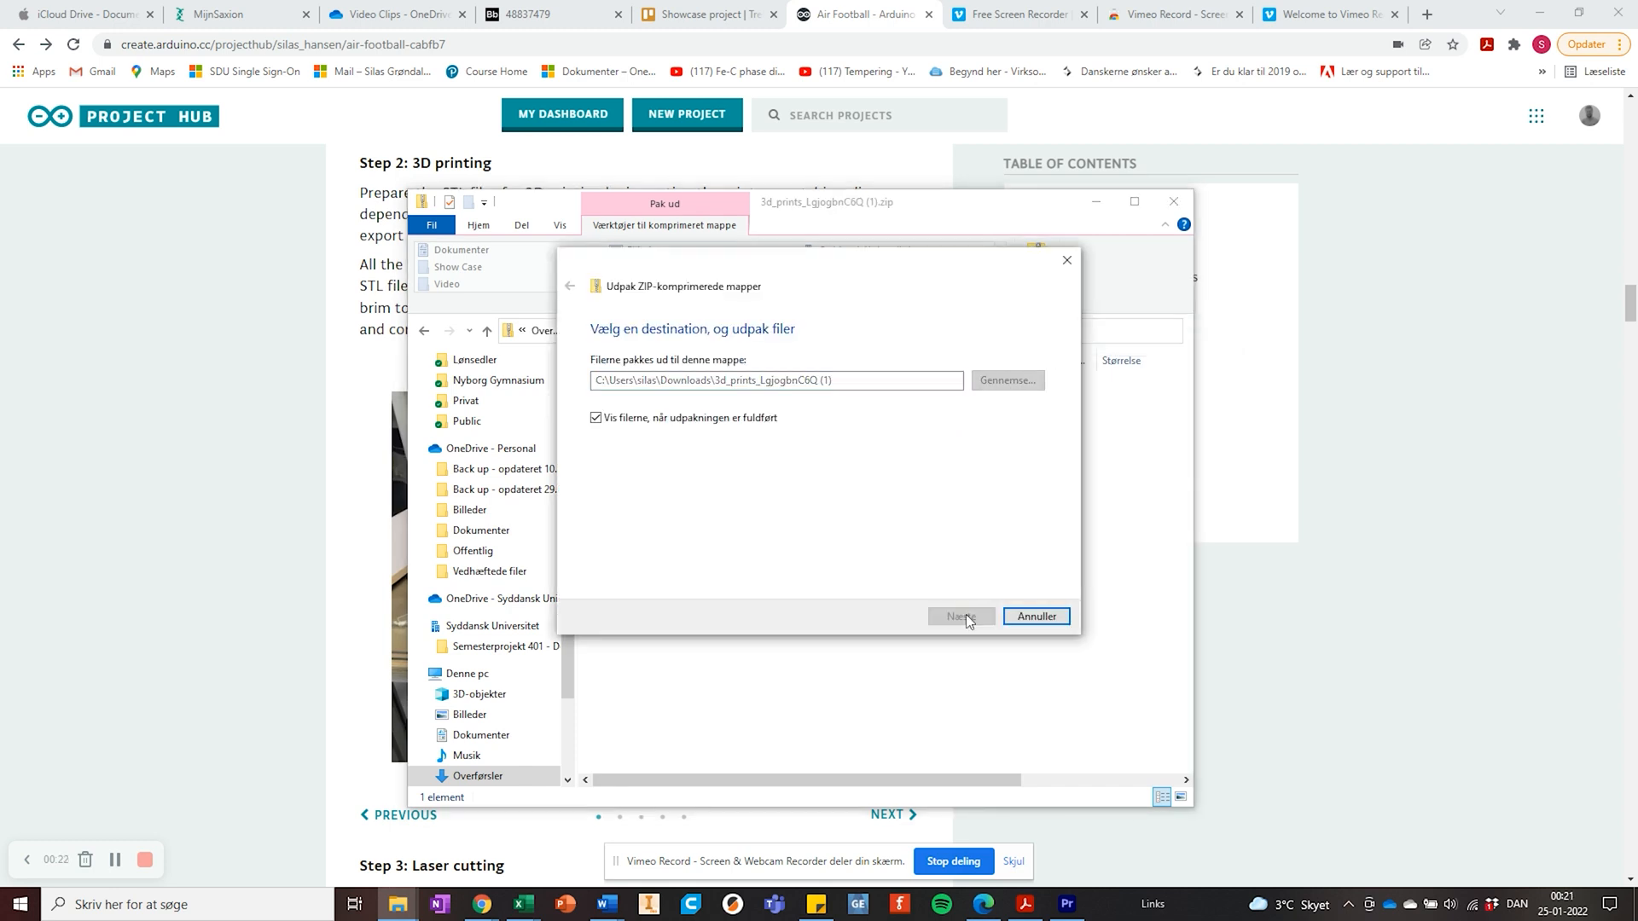
{"action": "left_click", "coordinate": [959, 616]}
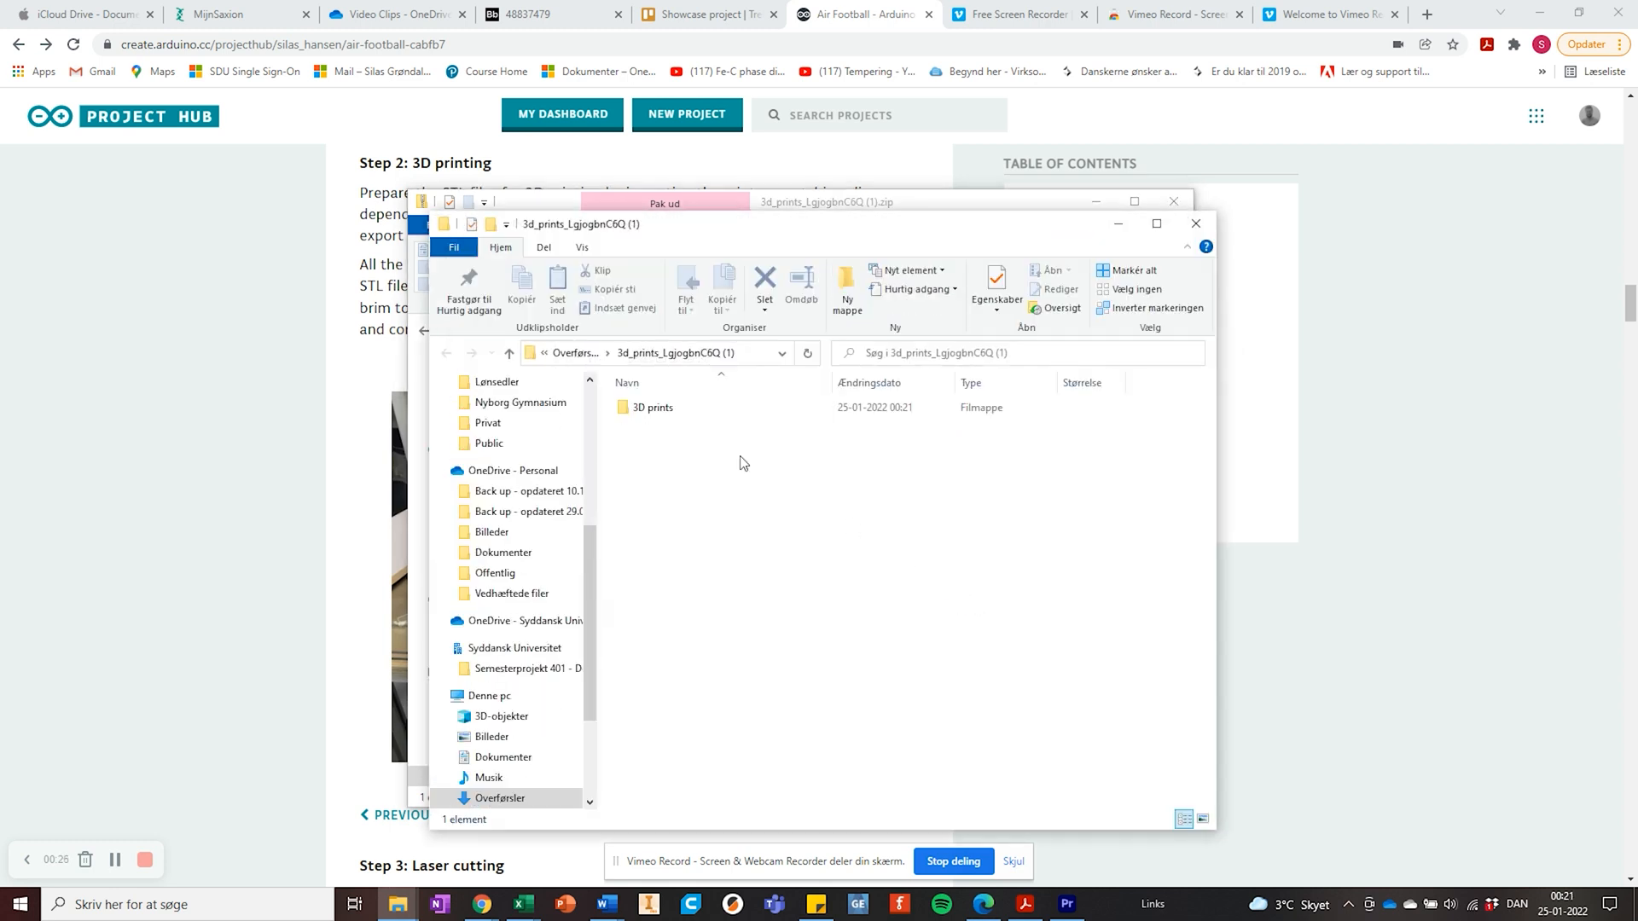
{"action": "double_click", "coordinate": [653, 406]}
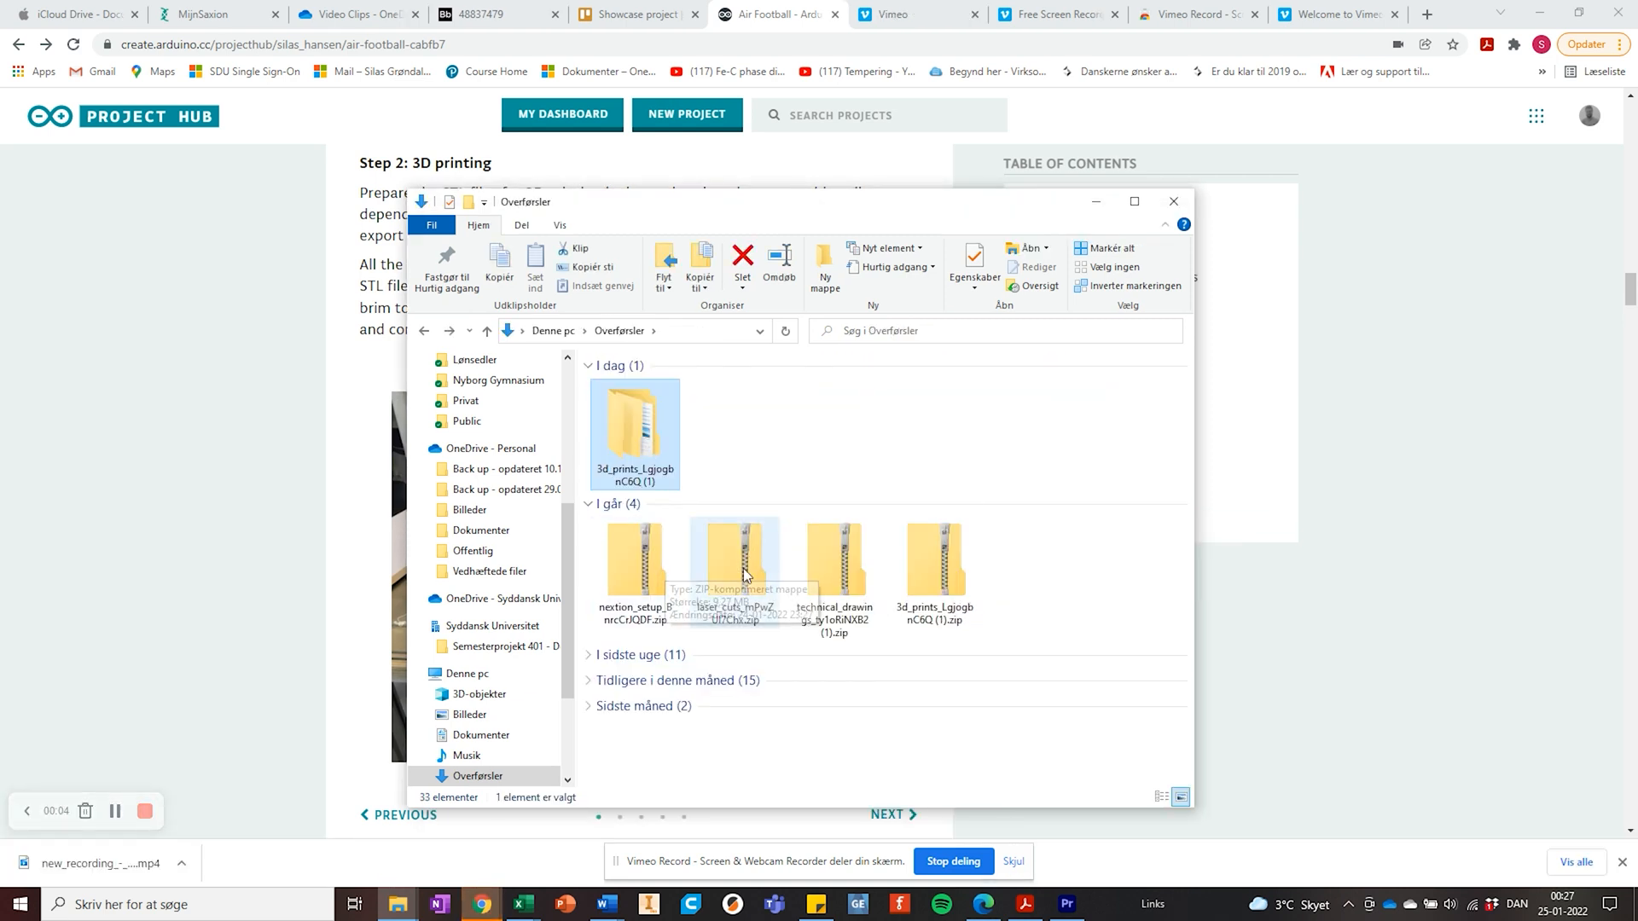
Step: Extract the technical drawings zip into its suggested folder in Downloads
{"action": "double_click", "coordinate": [834, 559]}
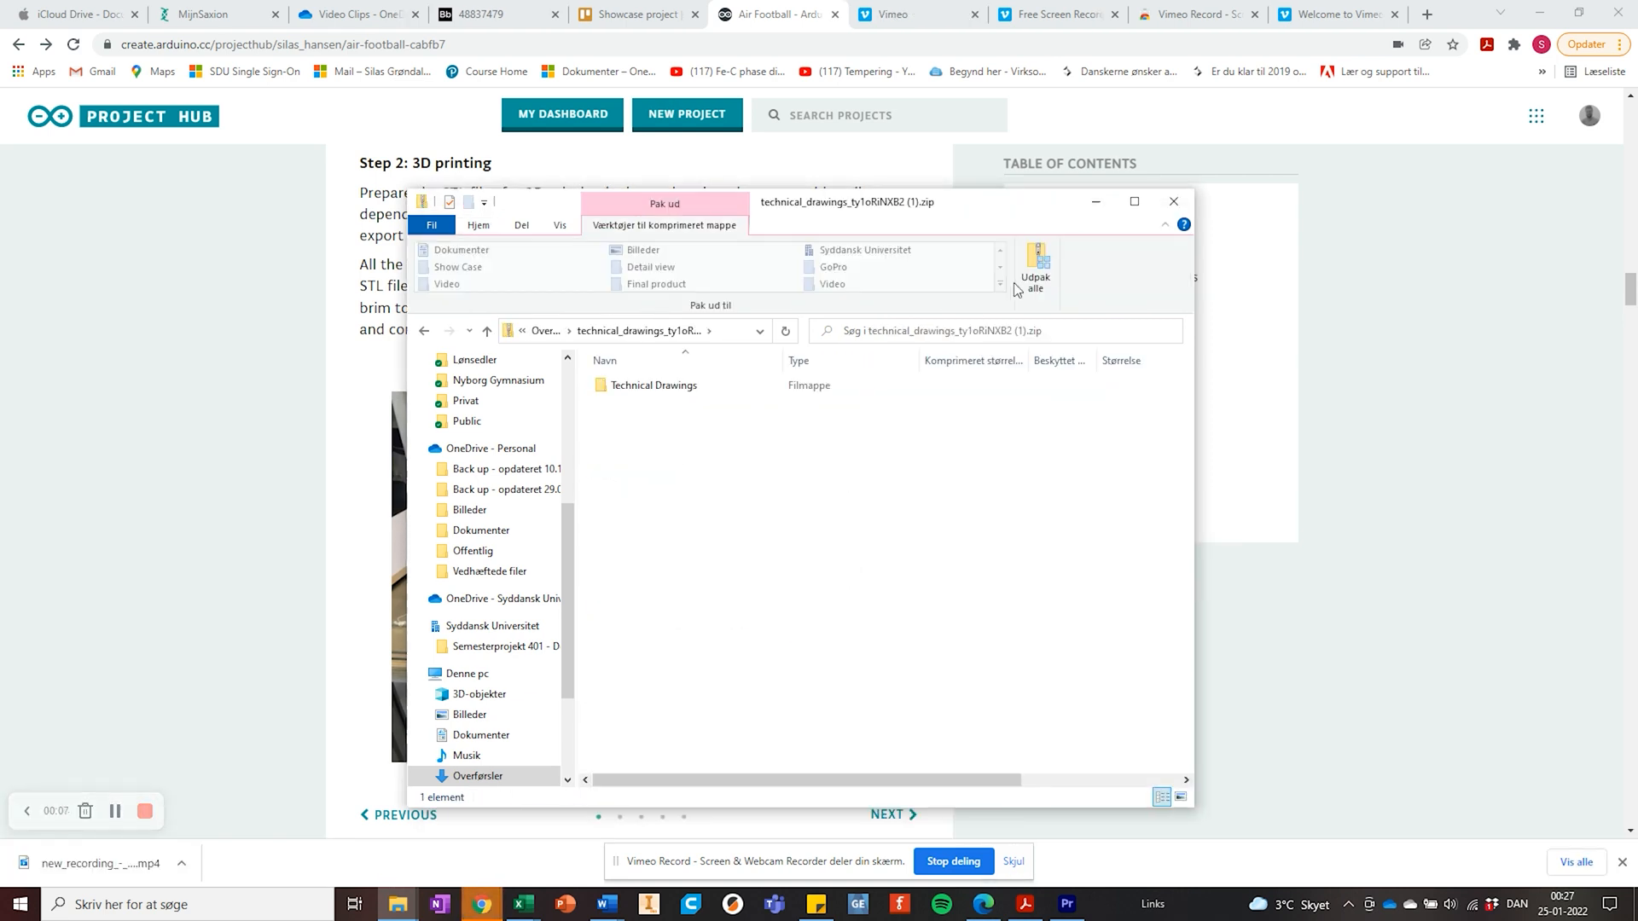
{"action": "left_click", "coordinate": [1034, 271]}
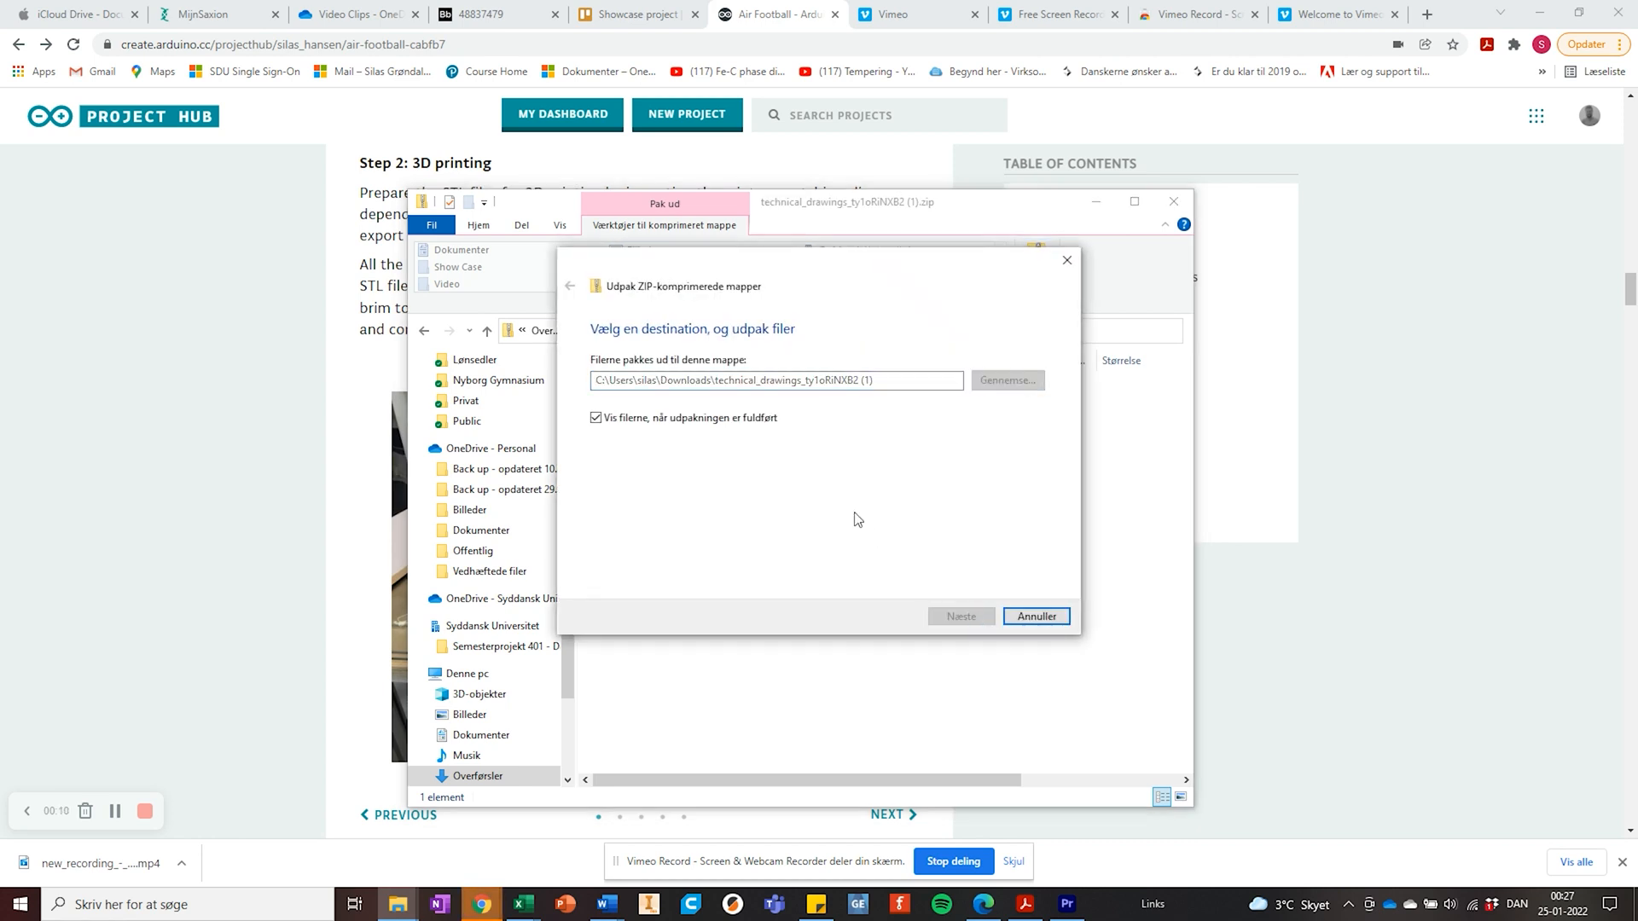
{"action": "left_click", "coordinate": [959, 616]}
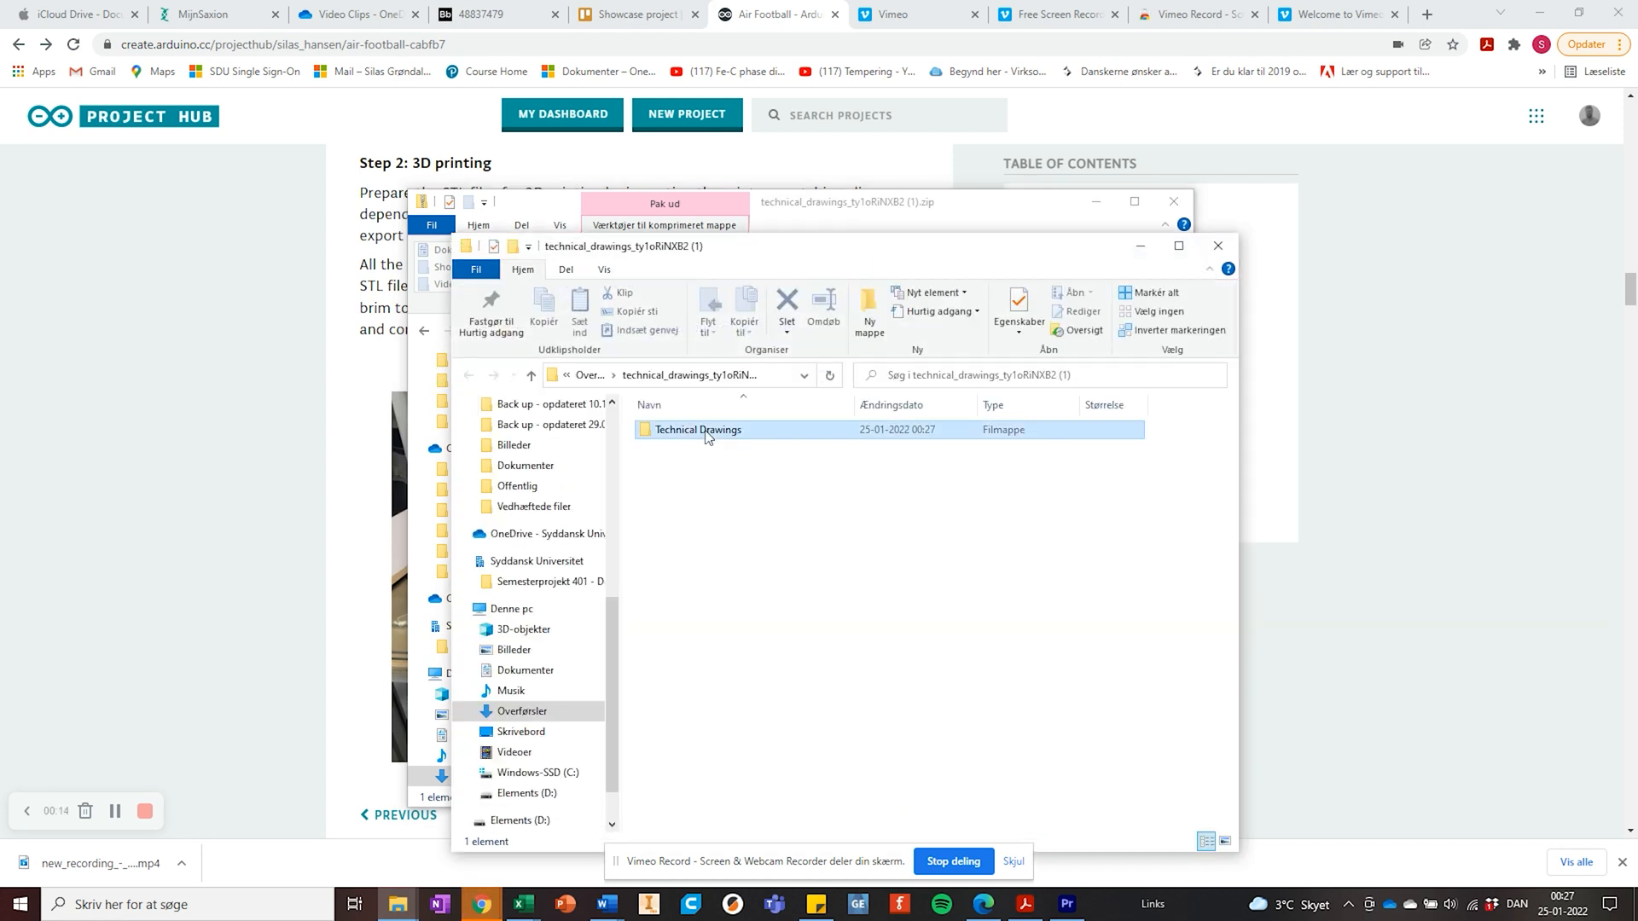
{"action": "double_click", "coordinate": [696, 430]}
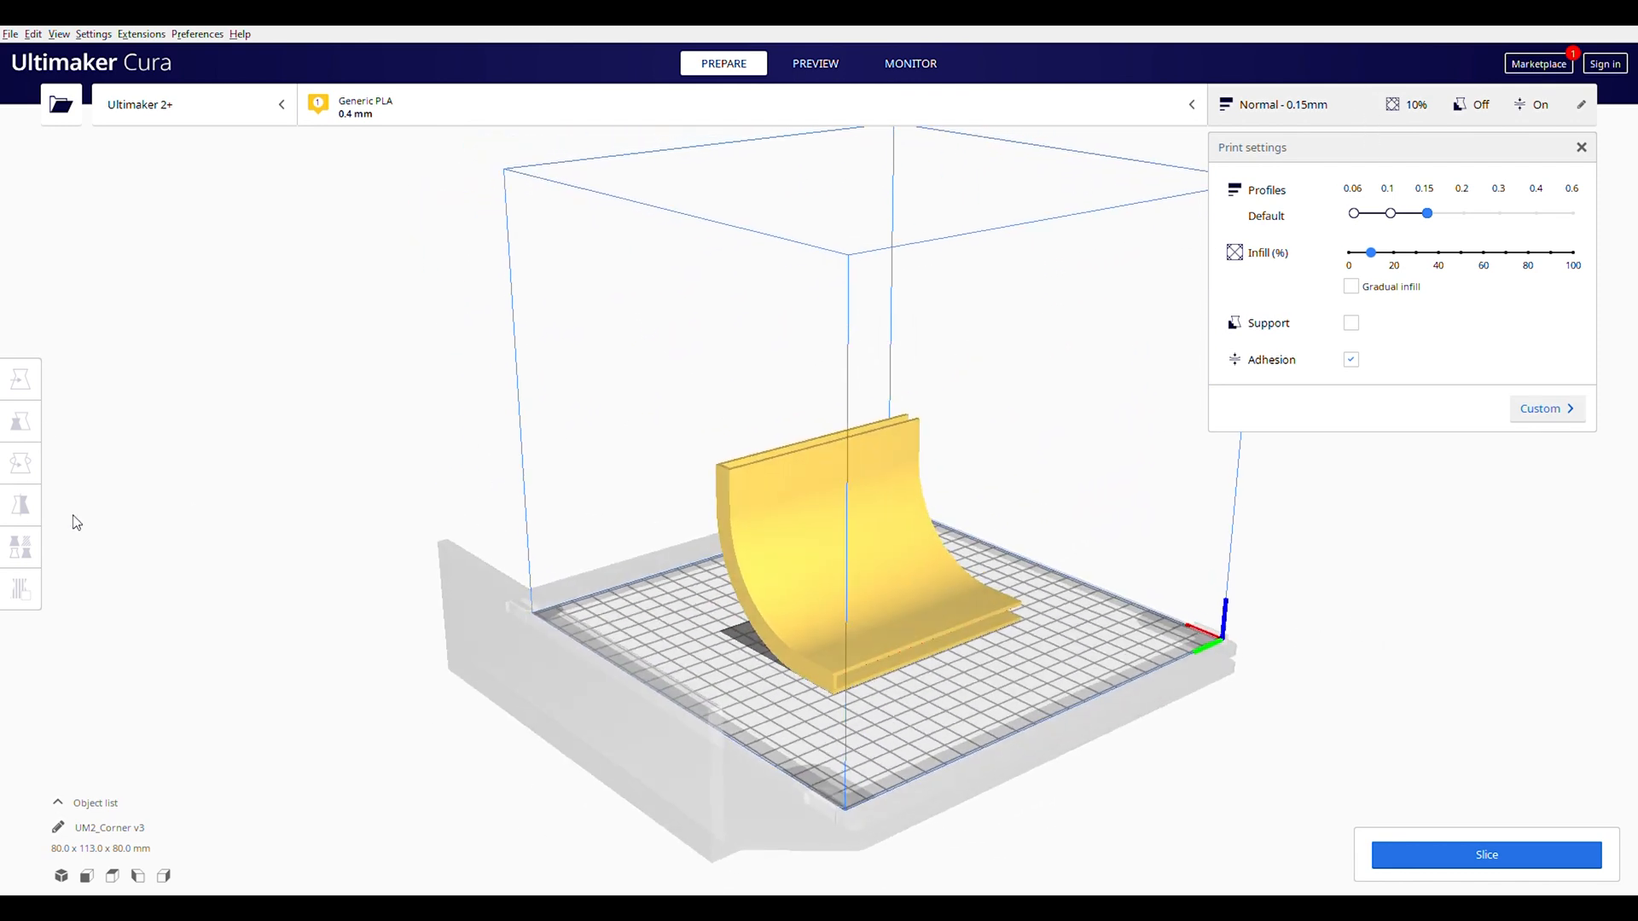
Step: Rotate the corner part upright, multiply it to four copies and slice with 10% infill
{"action": "left_click", "coordinate": [20, 462]}
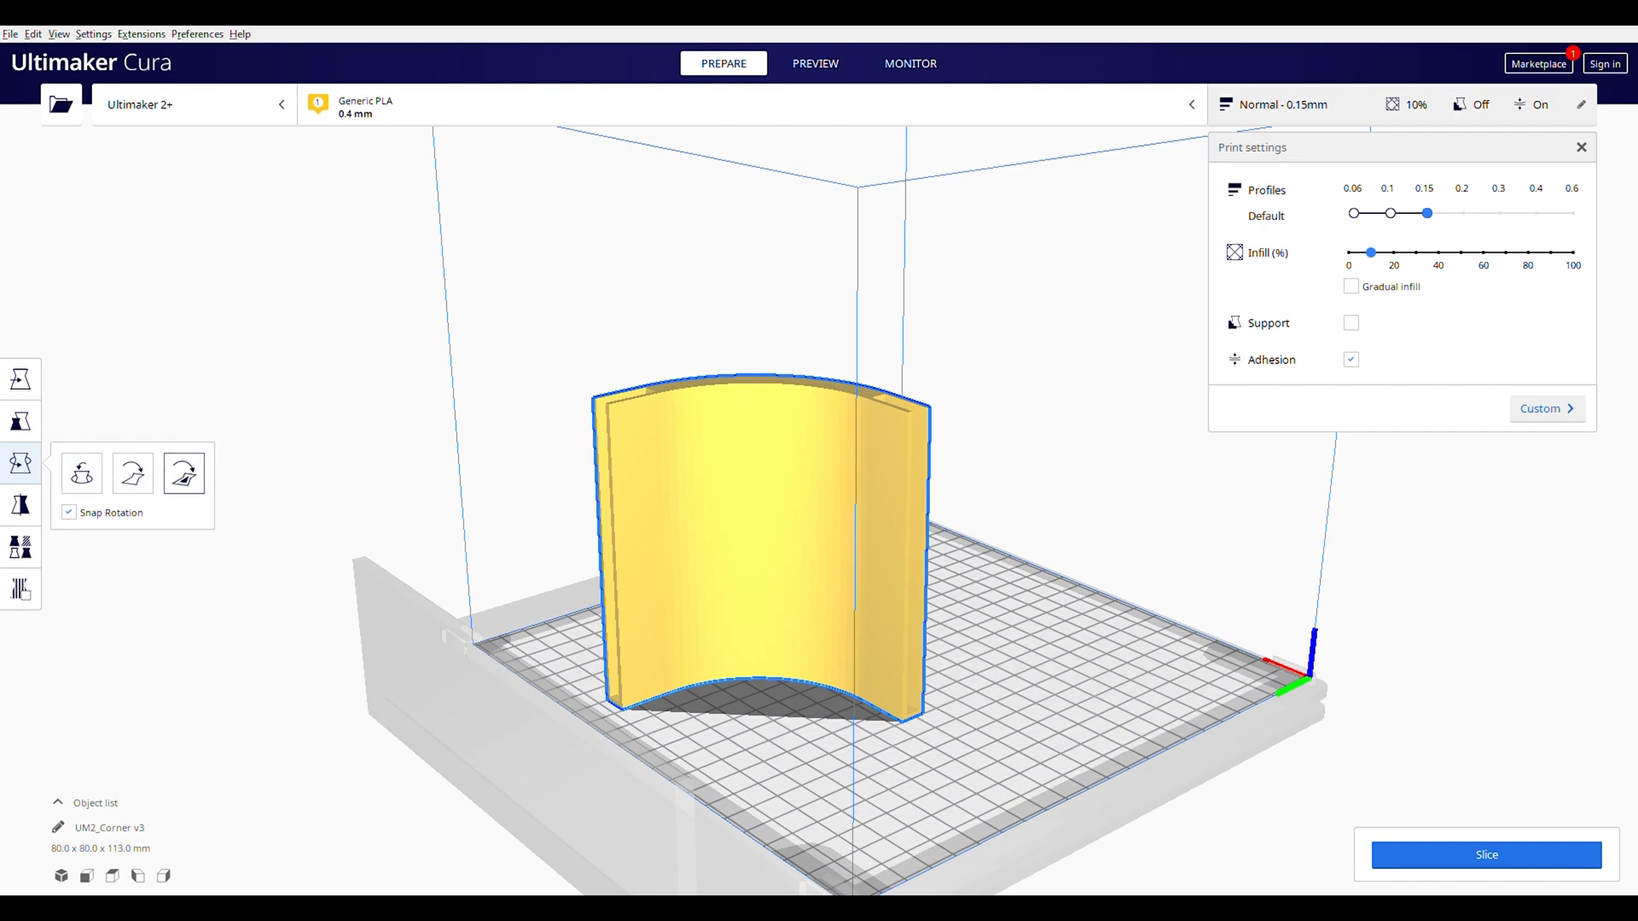
{"action": "left_click", "coordinate": [20, 379]}
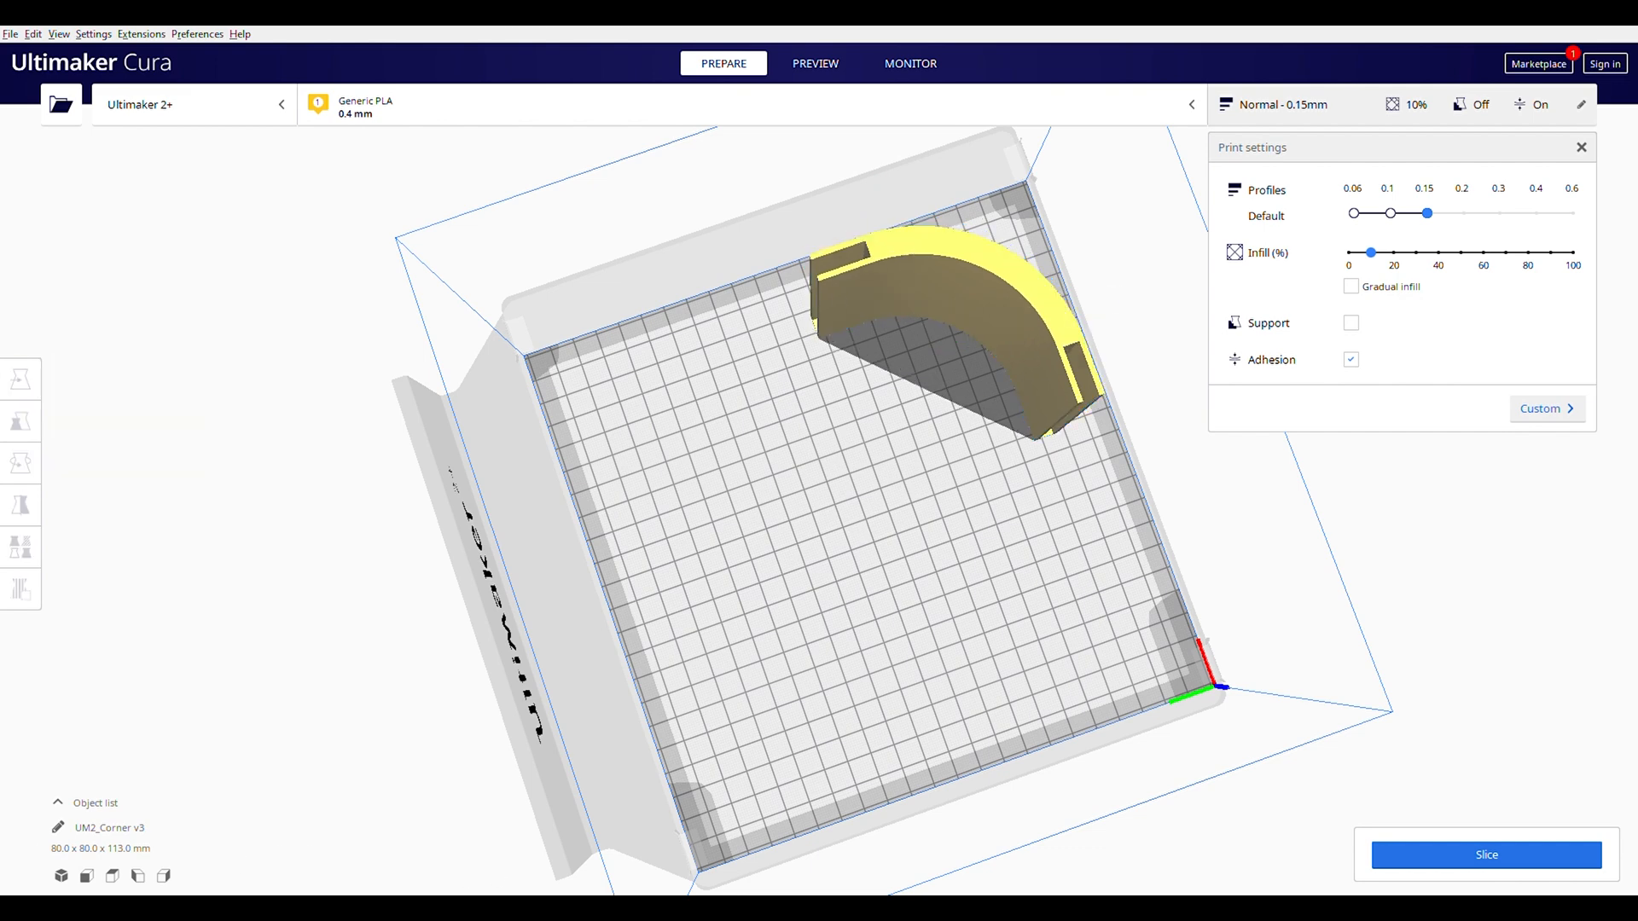
{"action": "mouse_move", "coordinate": [1157, 308]}
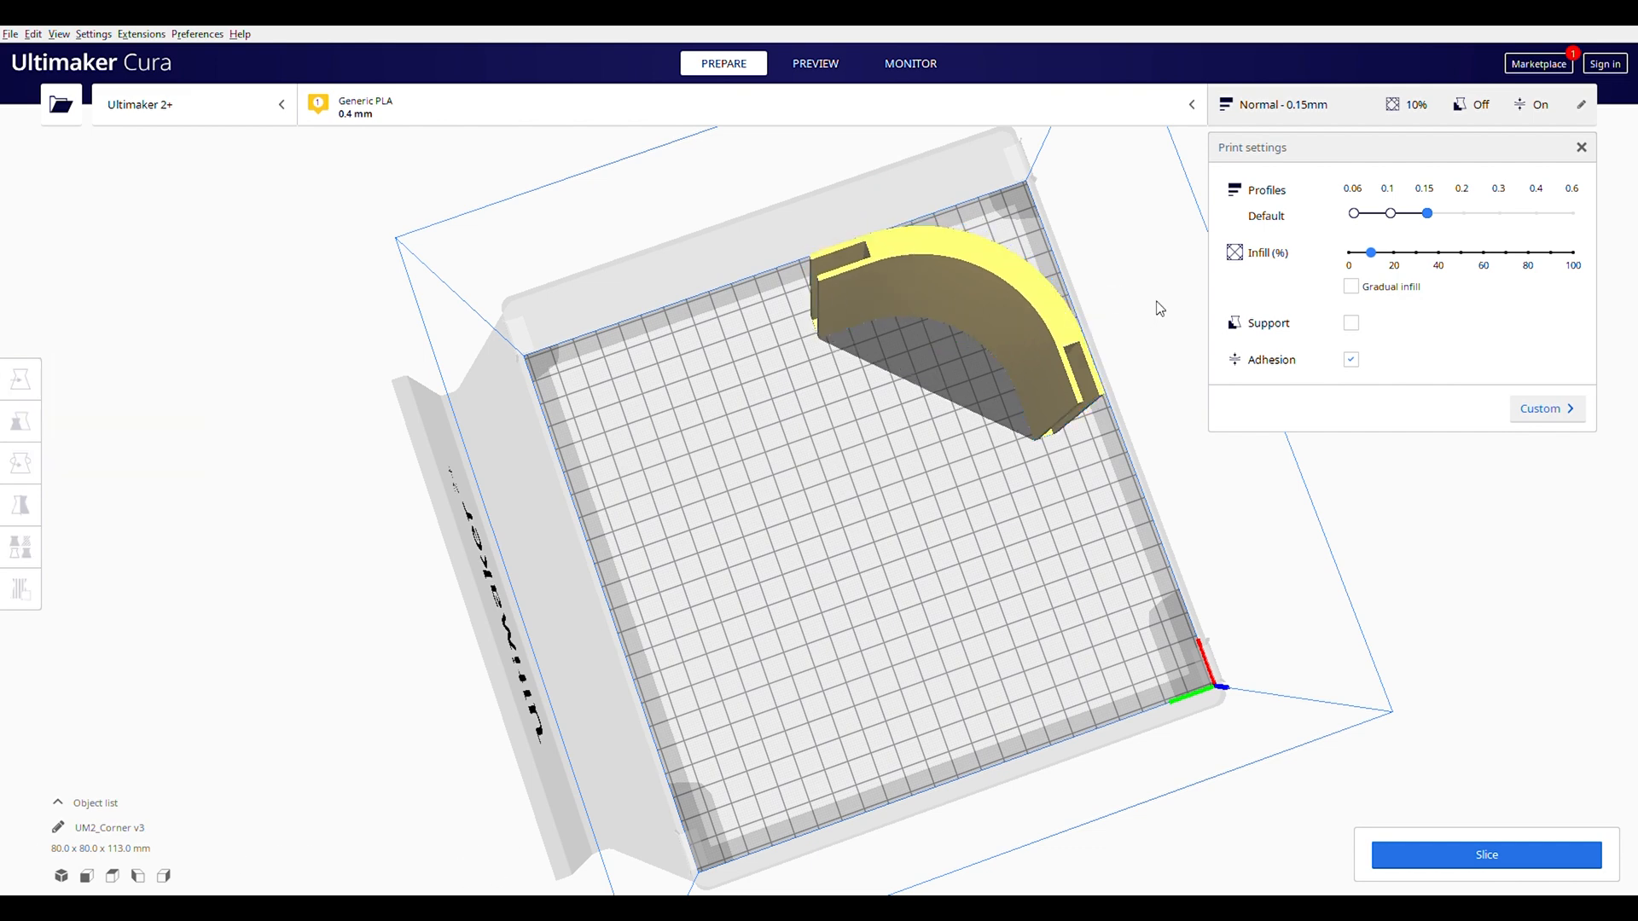
{"action": "left_click", "coordinate": [20, 462]}
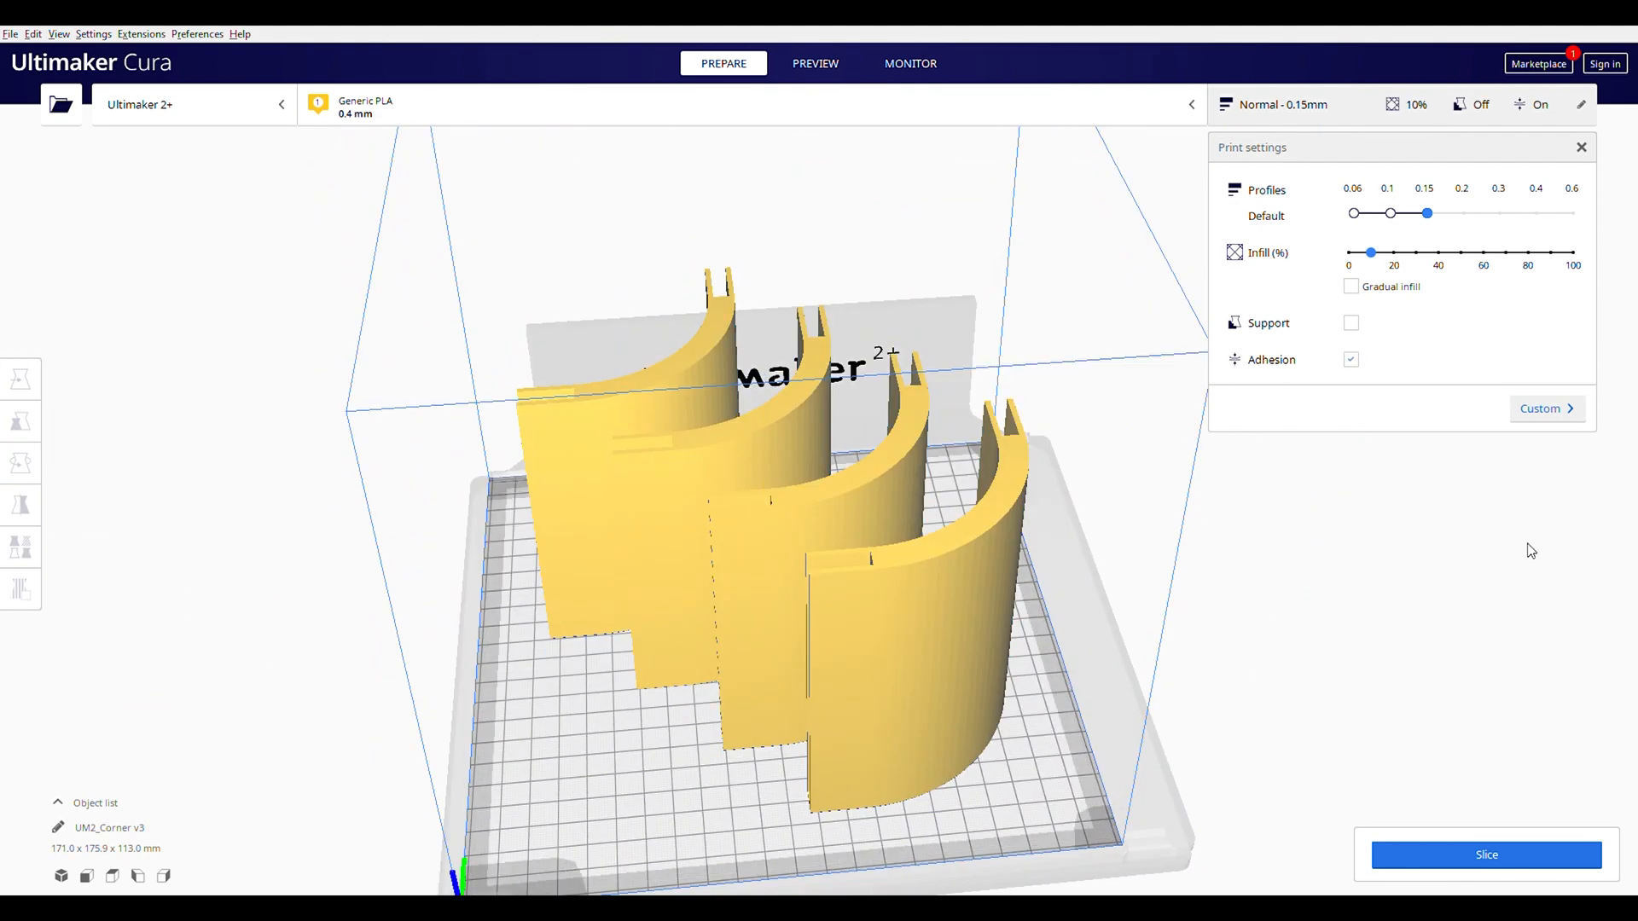
{"action": "left_click", "coordinate": [815, 63]}
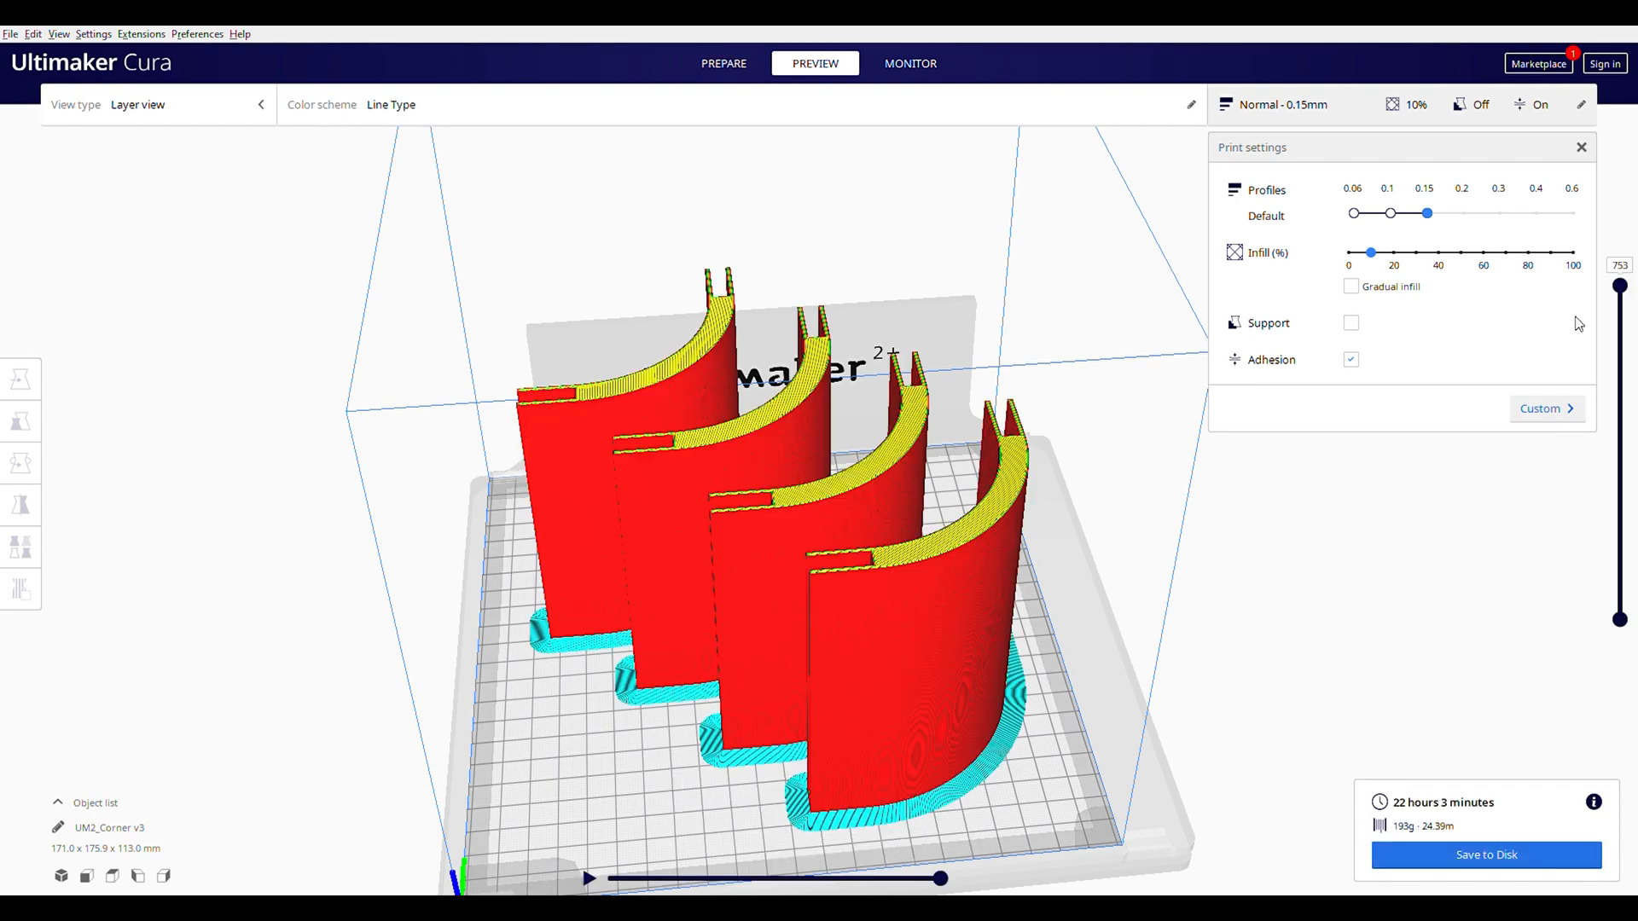